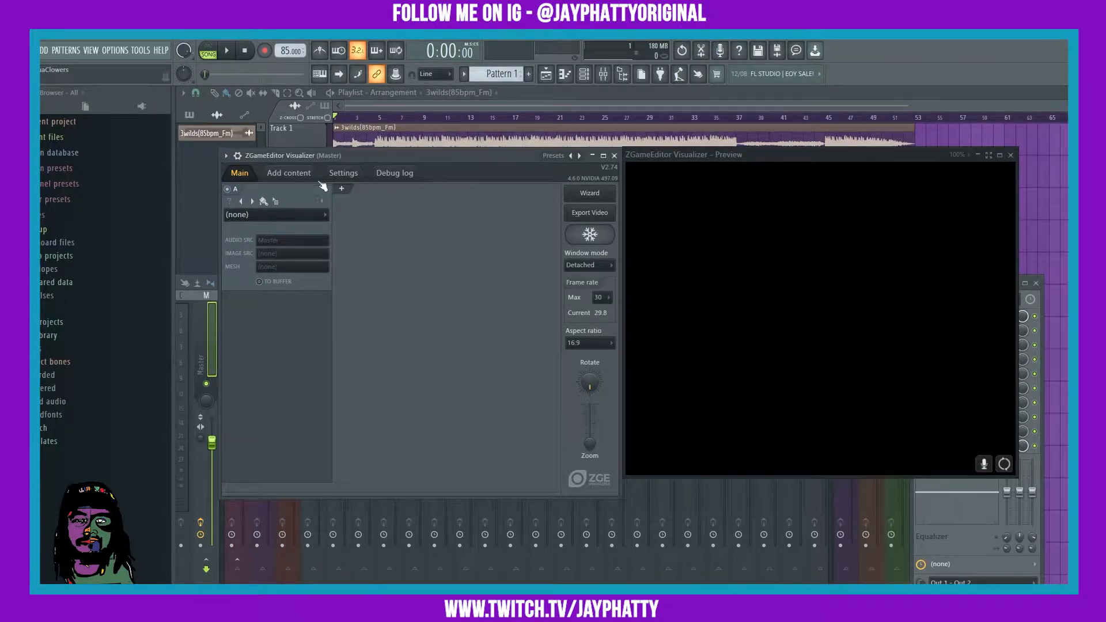
Load the WildPhiremaster picture from Screenshots > wildphire into the visualizer's image content.
left_click(288, 173)
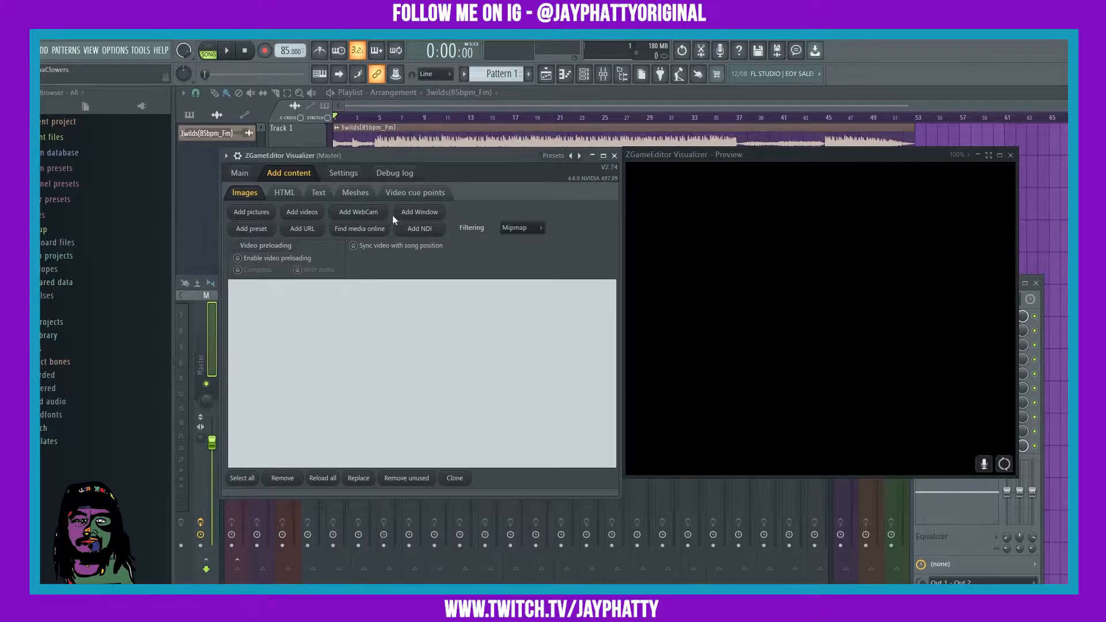
mouse_move(272, 214)
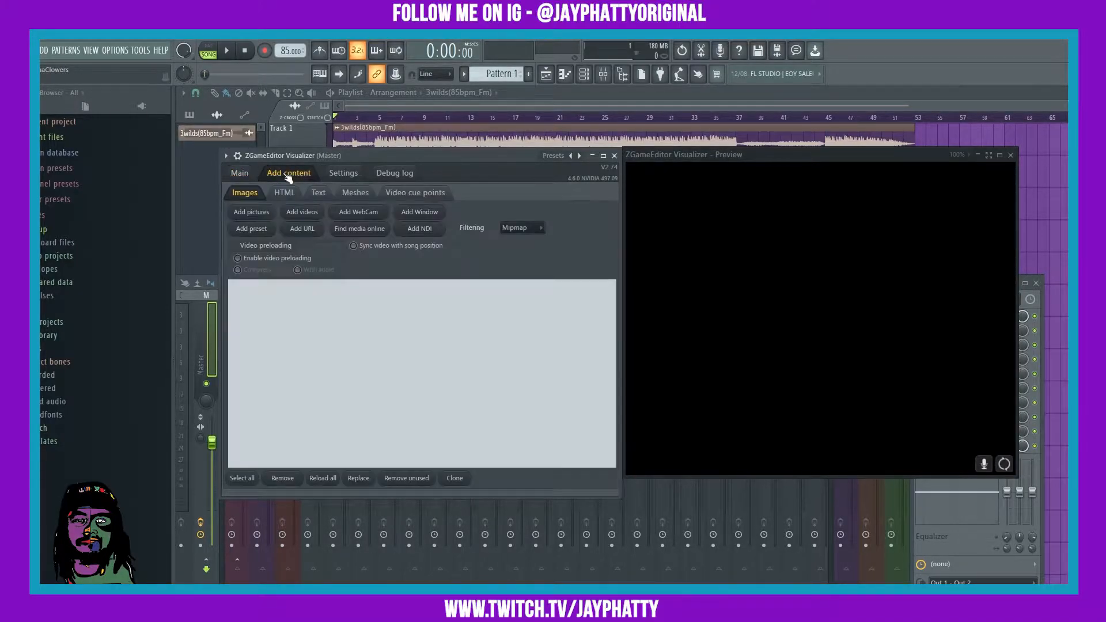
left_click(251, 212)
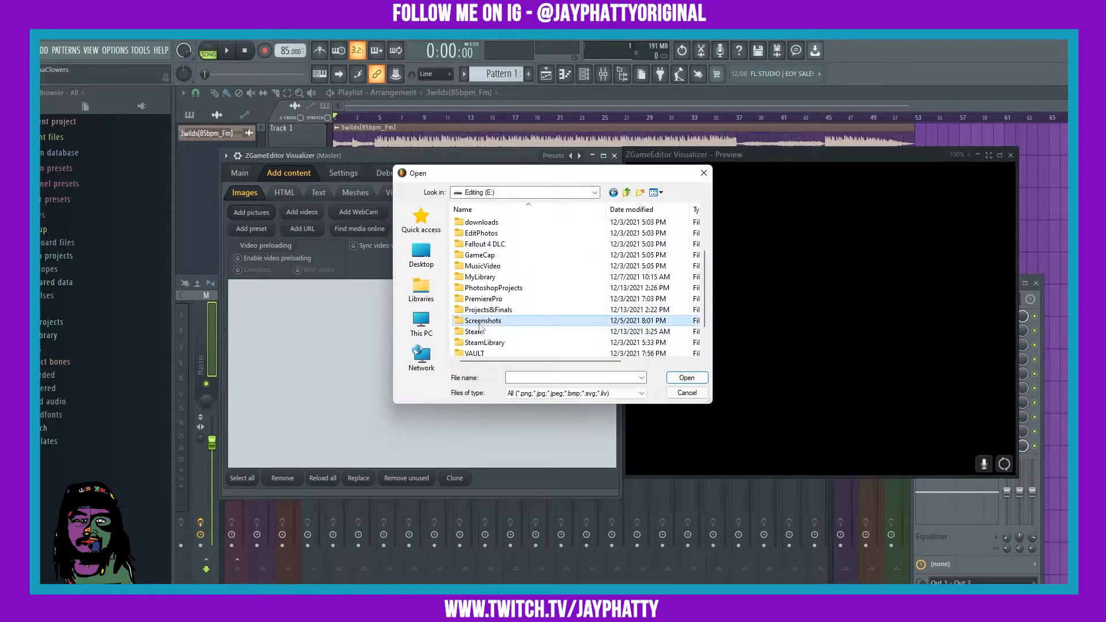
double_click(482, 320)
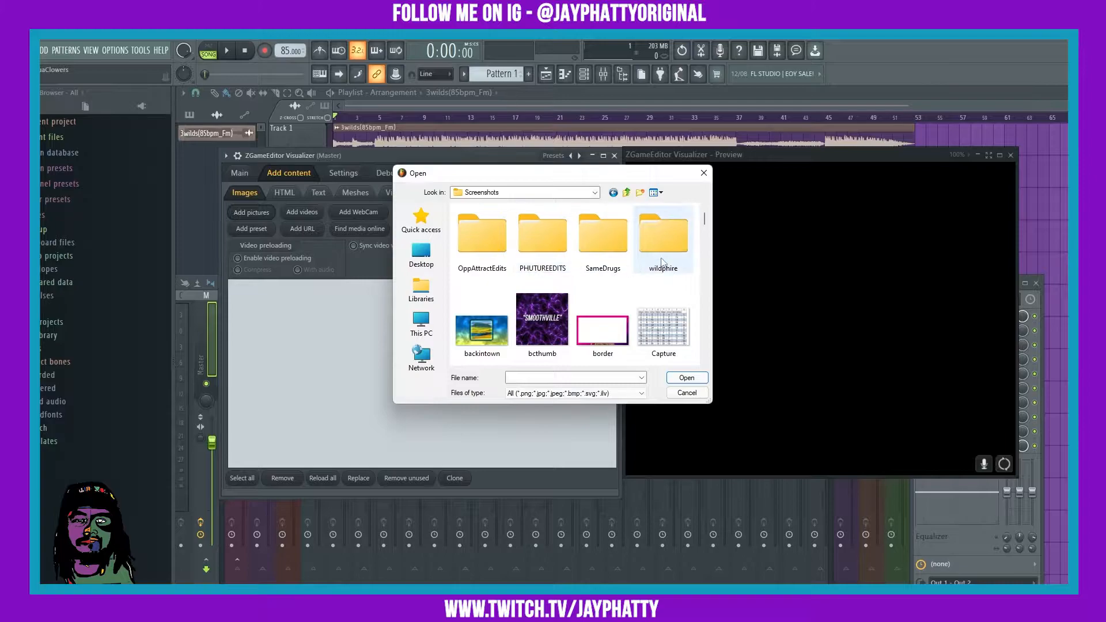
double_click(662, 236)
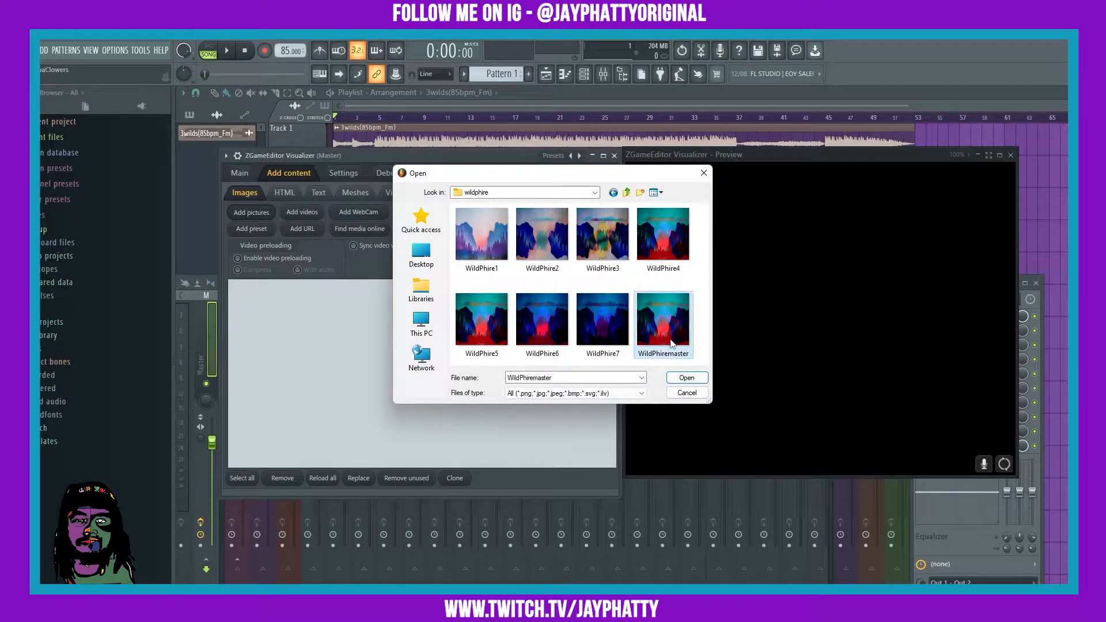
left_click(685, 378)
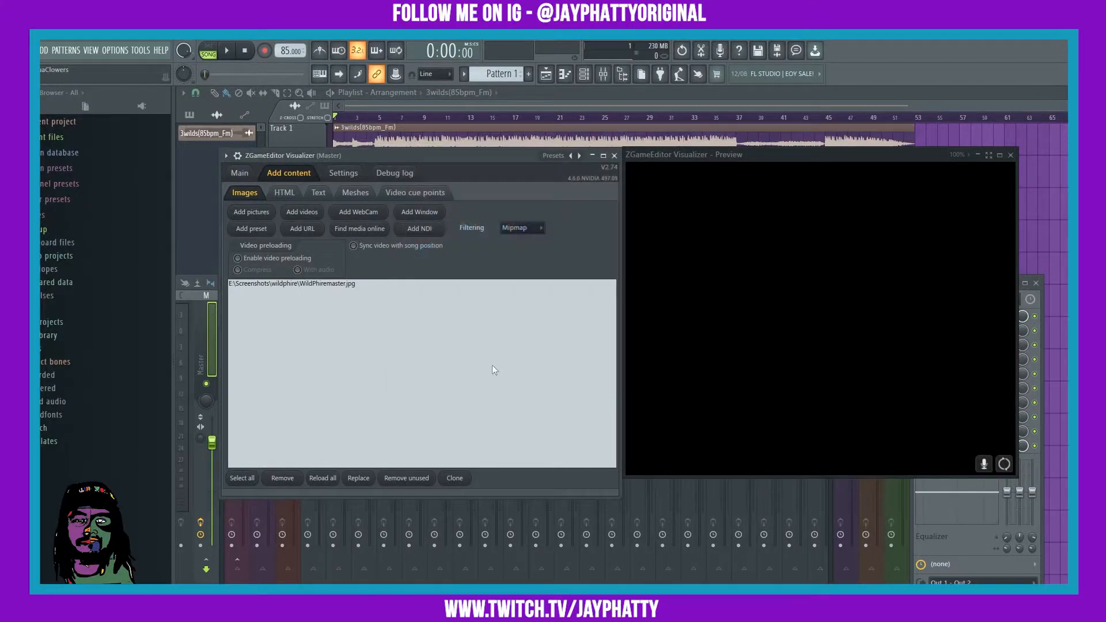
left_click(239, 173)
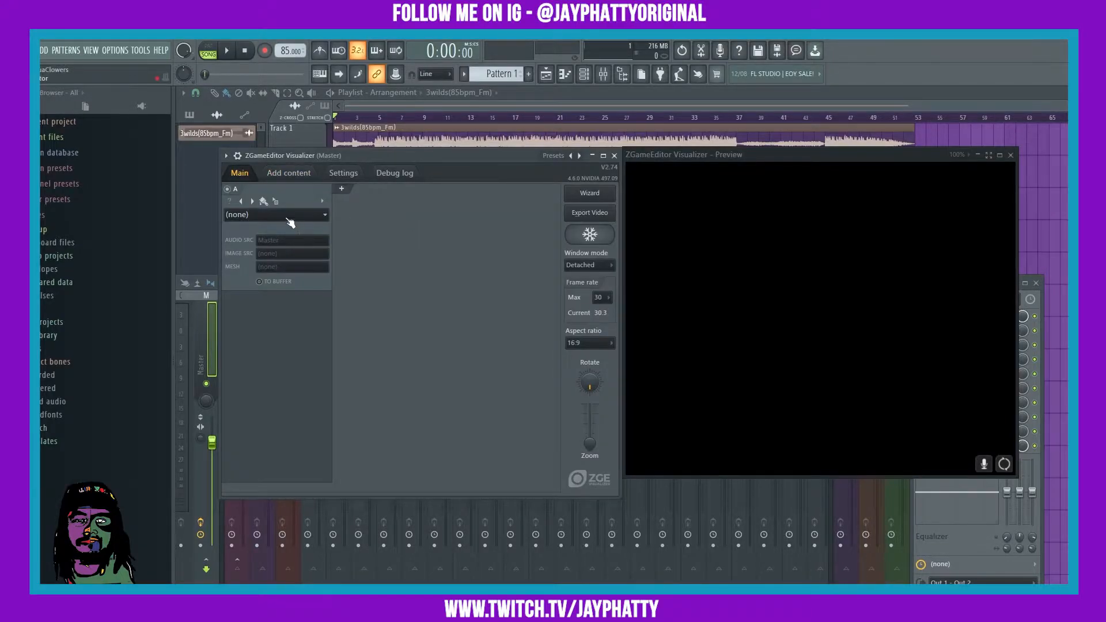
Make layer A a plain Image effect showing WildPhiremaster.jpg.
left_click(275, 214)
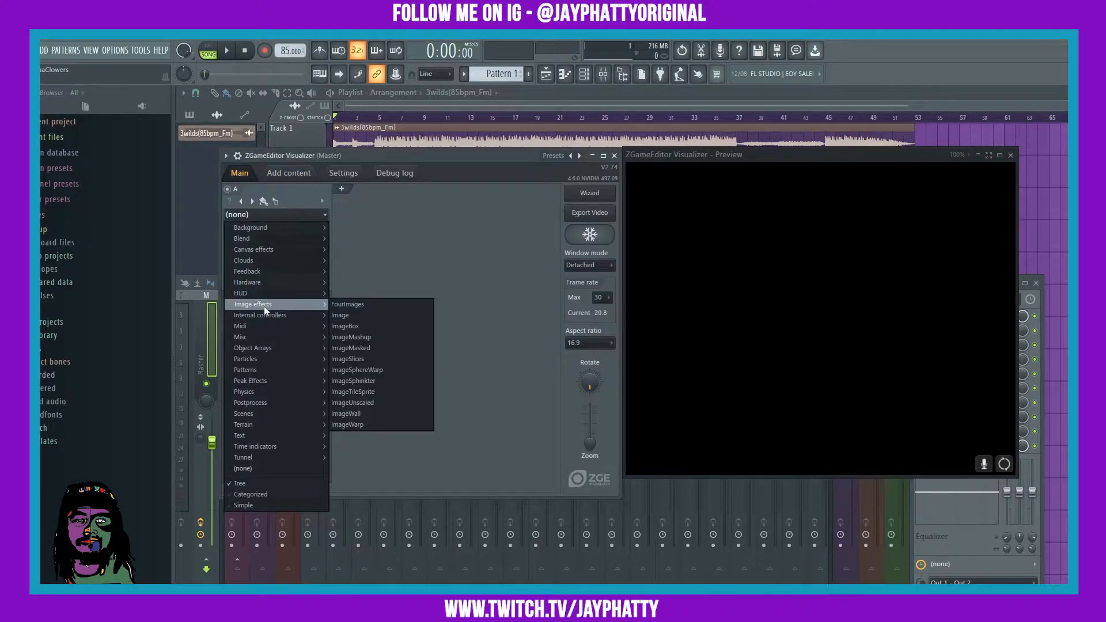
left_click(339, 315)
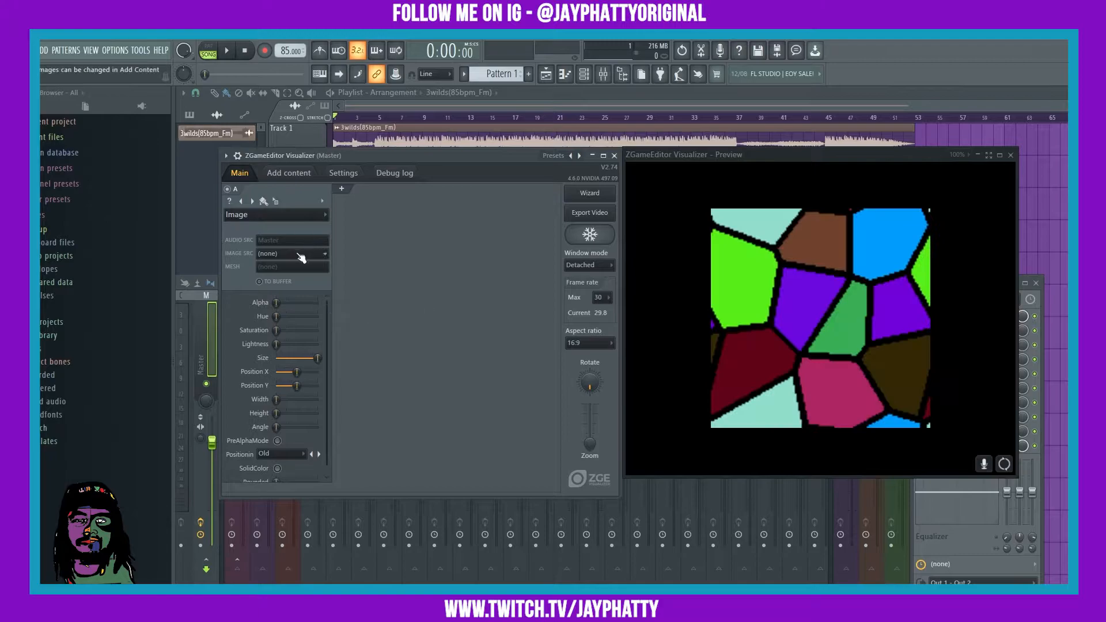
left_click(324, 253)
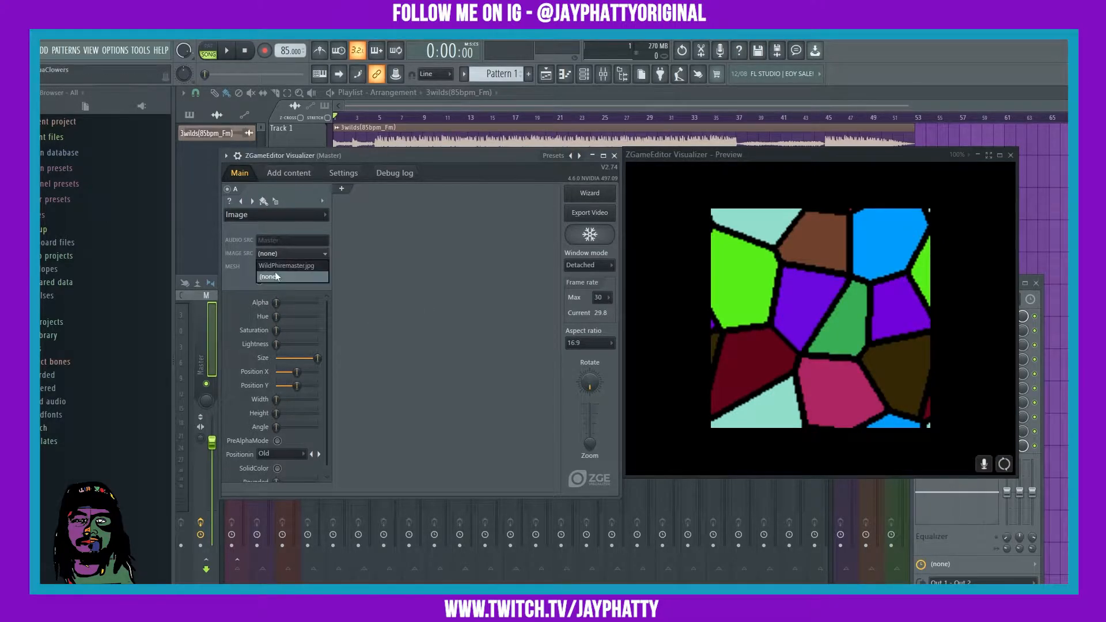
left_click(285, 265)
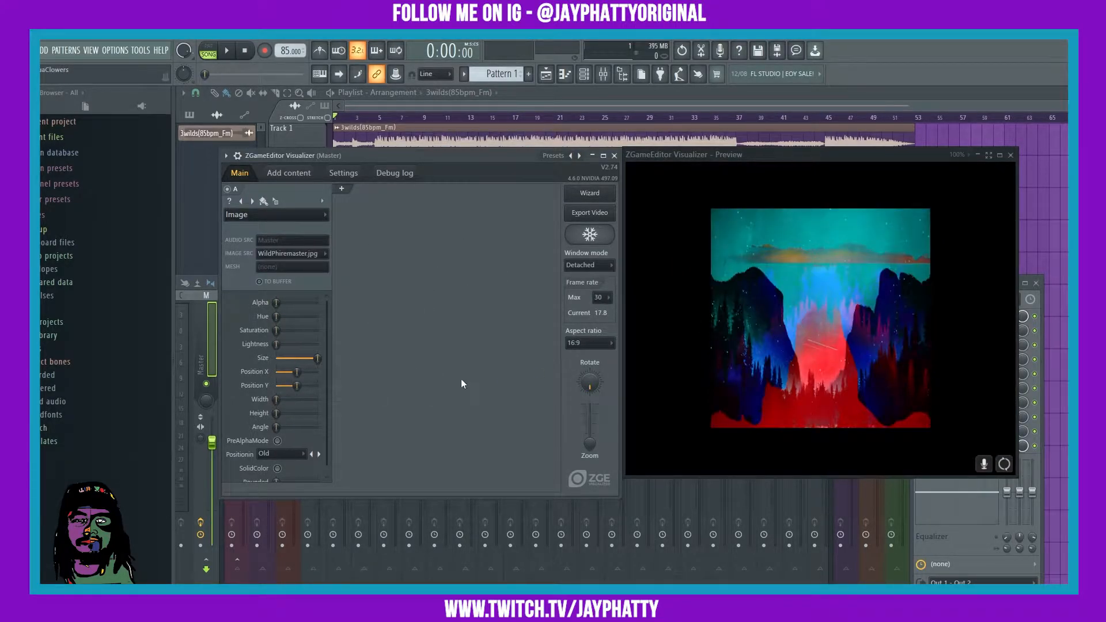
Set the output aspect ratio to 1:1 and the maximum frame rate to 60.
left_click(589, 344)
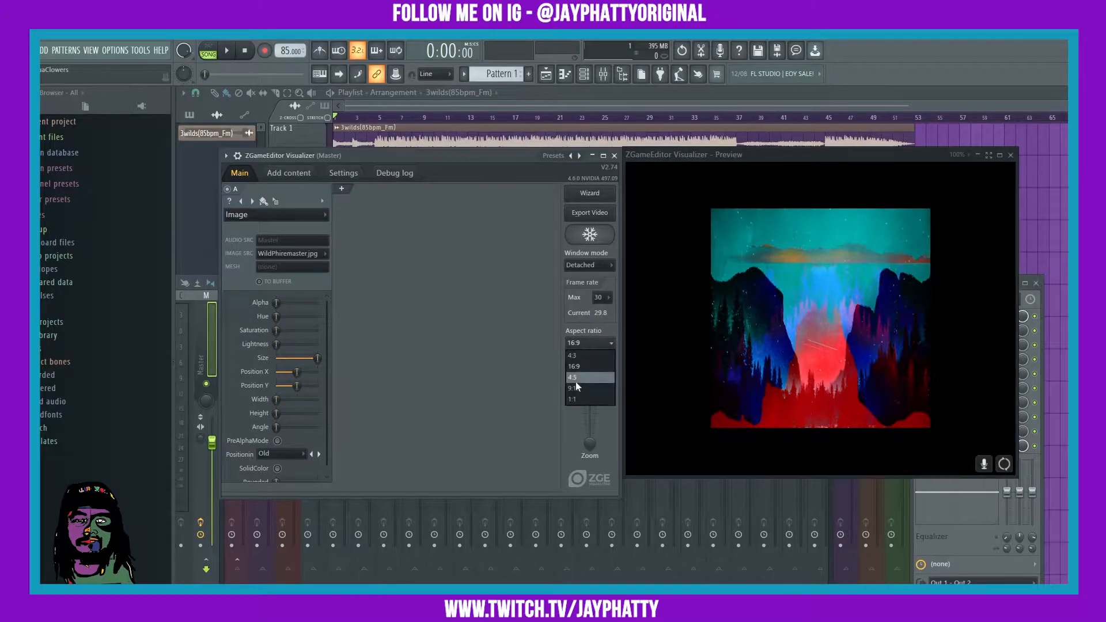
left_click(571, 399)
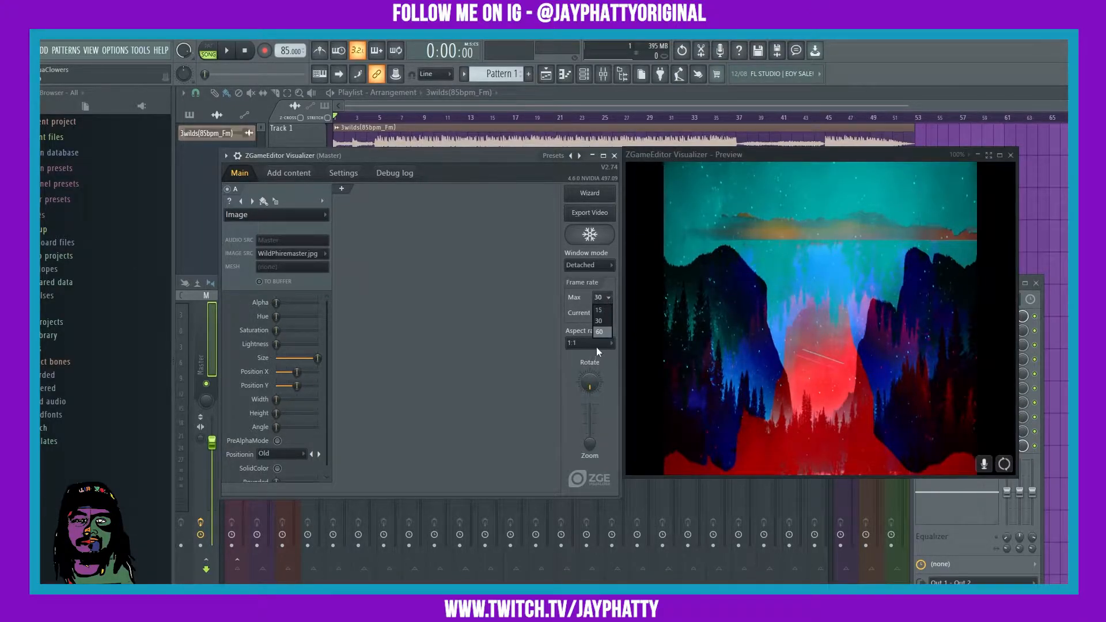
left_click(599, 332)
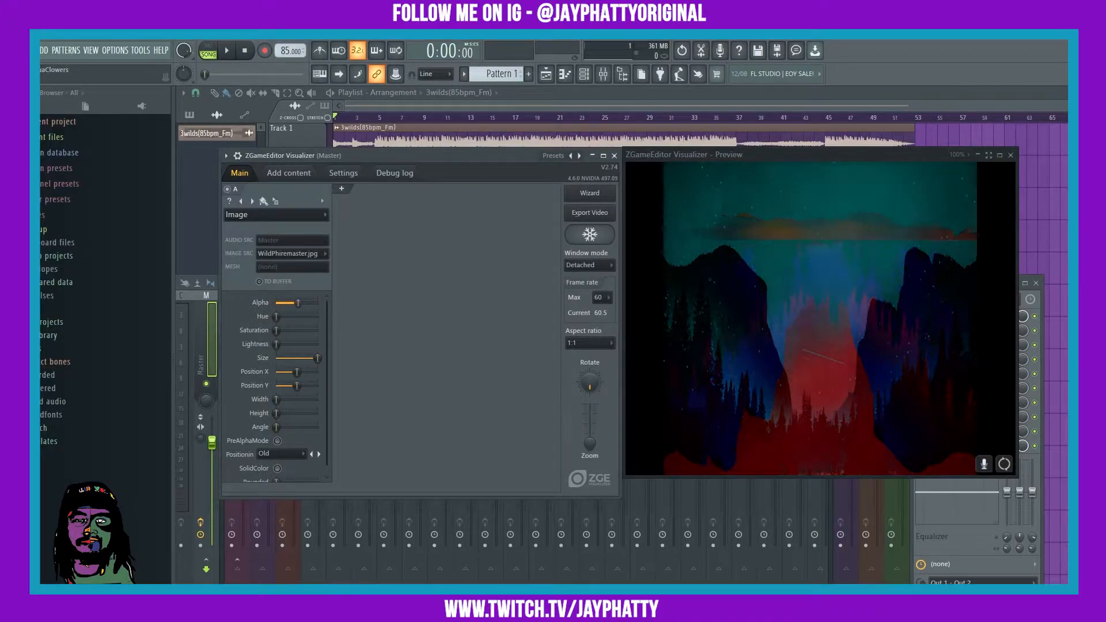
Add layer B as an Image effect showing a smaller, offset WildPhiremaster copy.
left_click(341, 188)
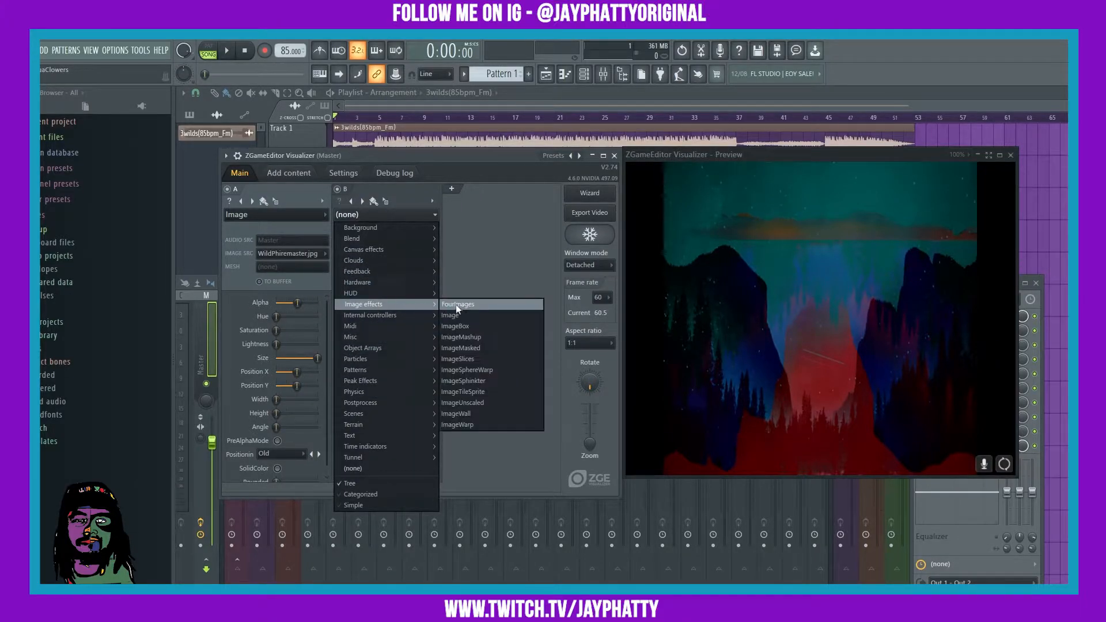
left_click(450, 315)
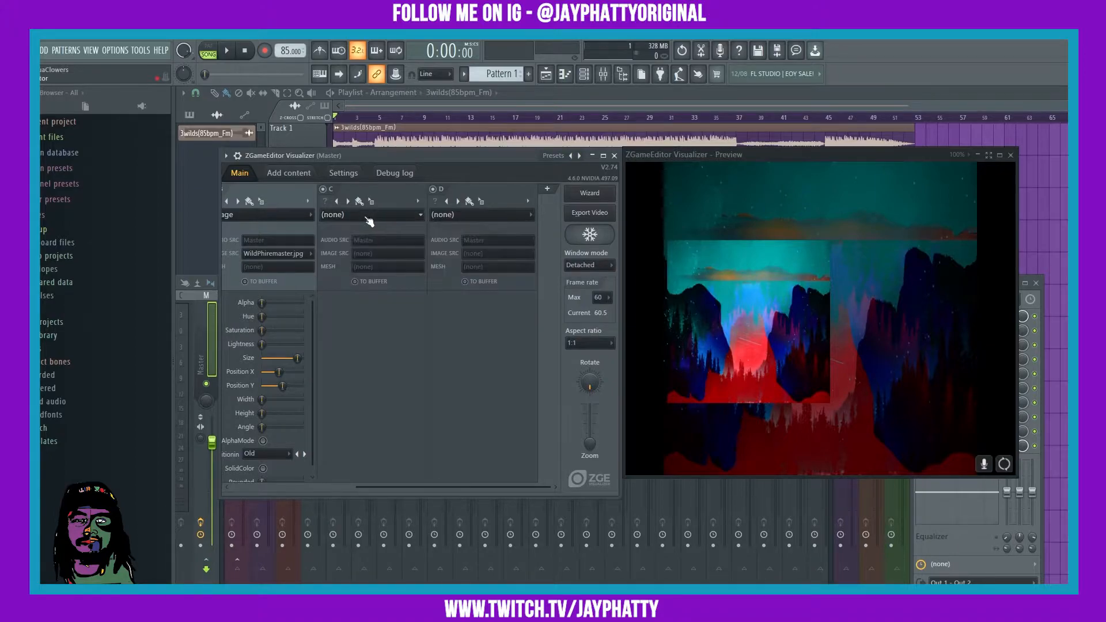
Give layer C the Background > FogMachine effect and move it ahead of the image layer.
left_click(370, 214)
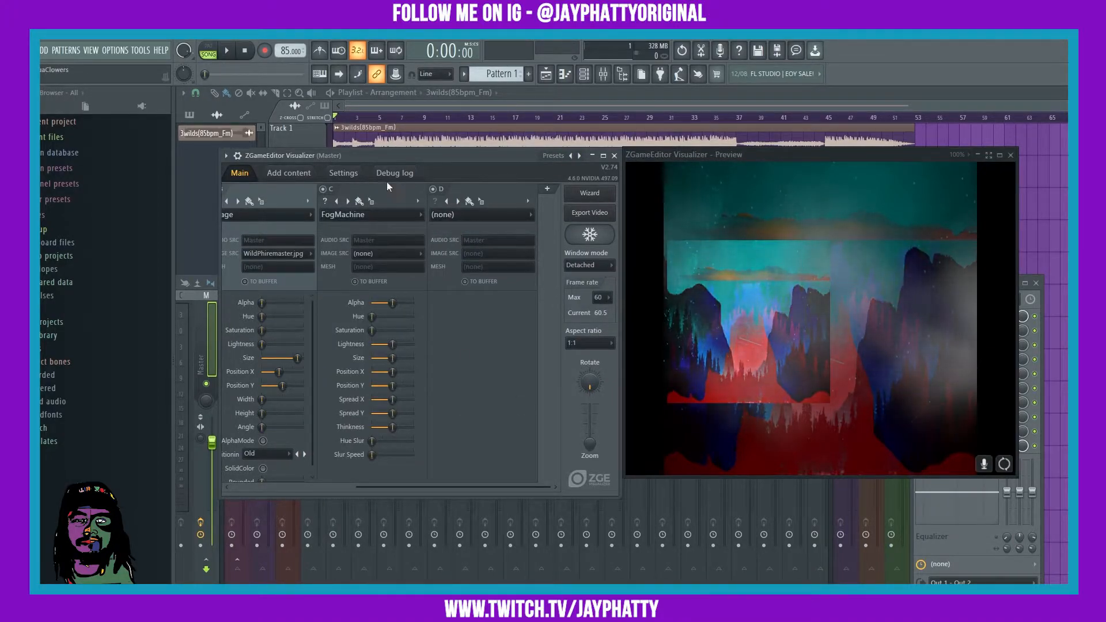
mouse_move(834, 254)
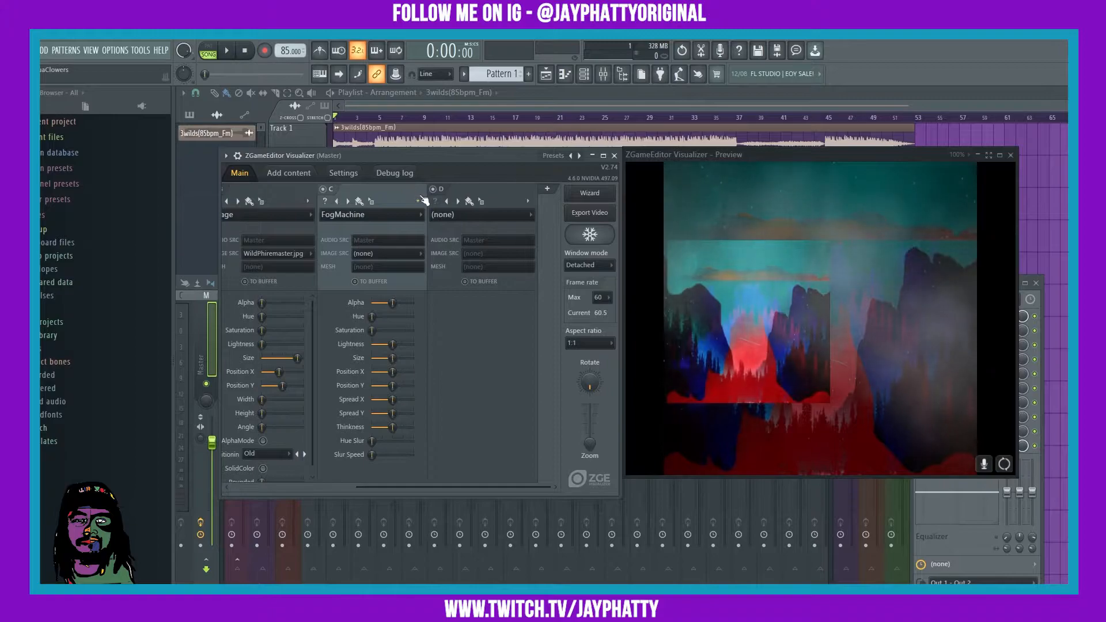
left_click(417, 200)
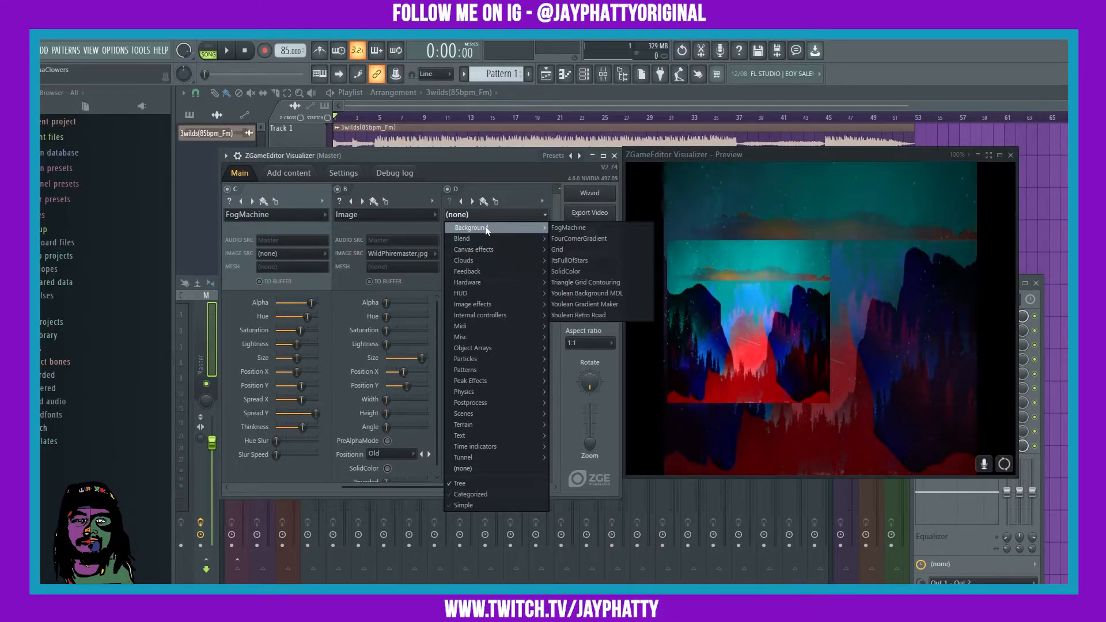
mouse_move(558, 249)
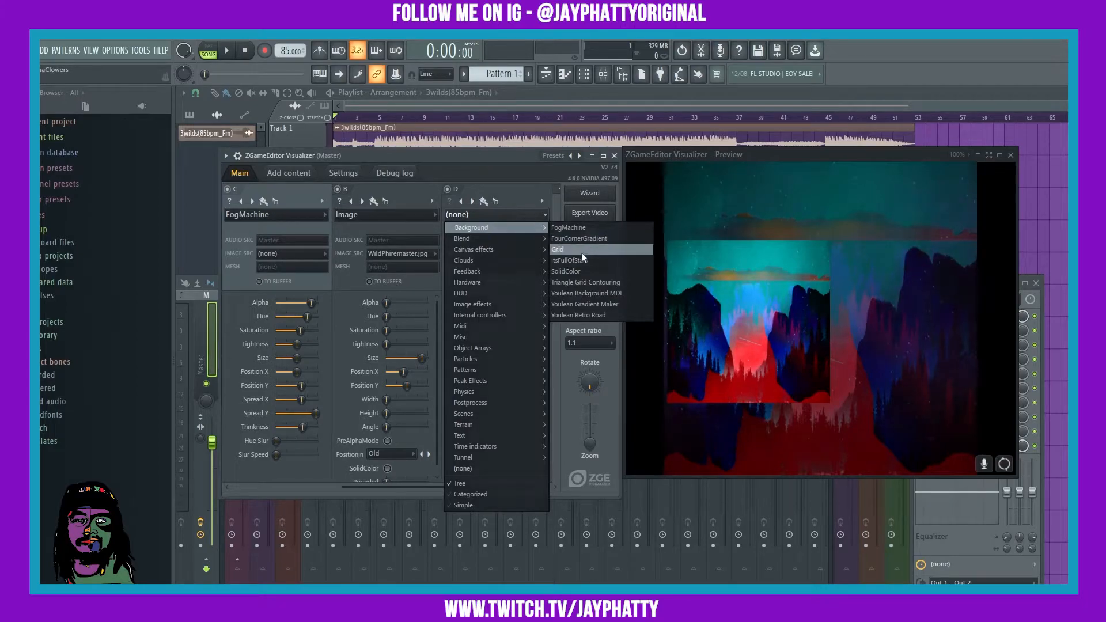
Set layer D to the Background > ItsFullOfStars effect.
left_click(568, 259)
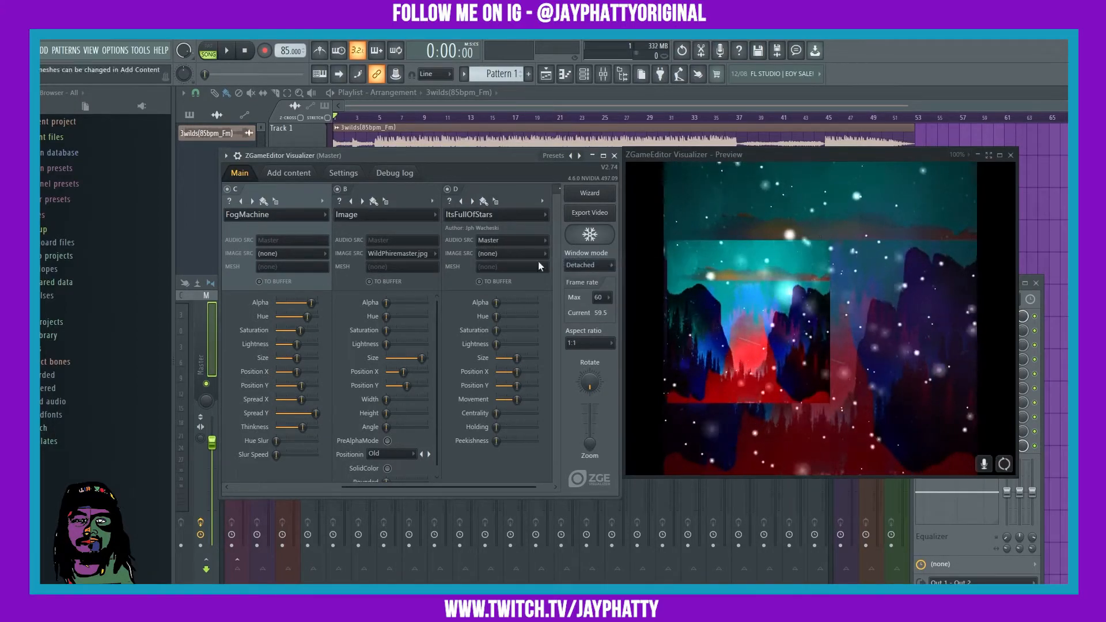